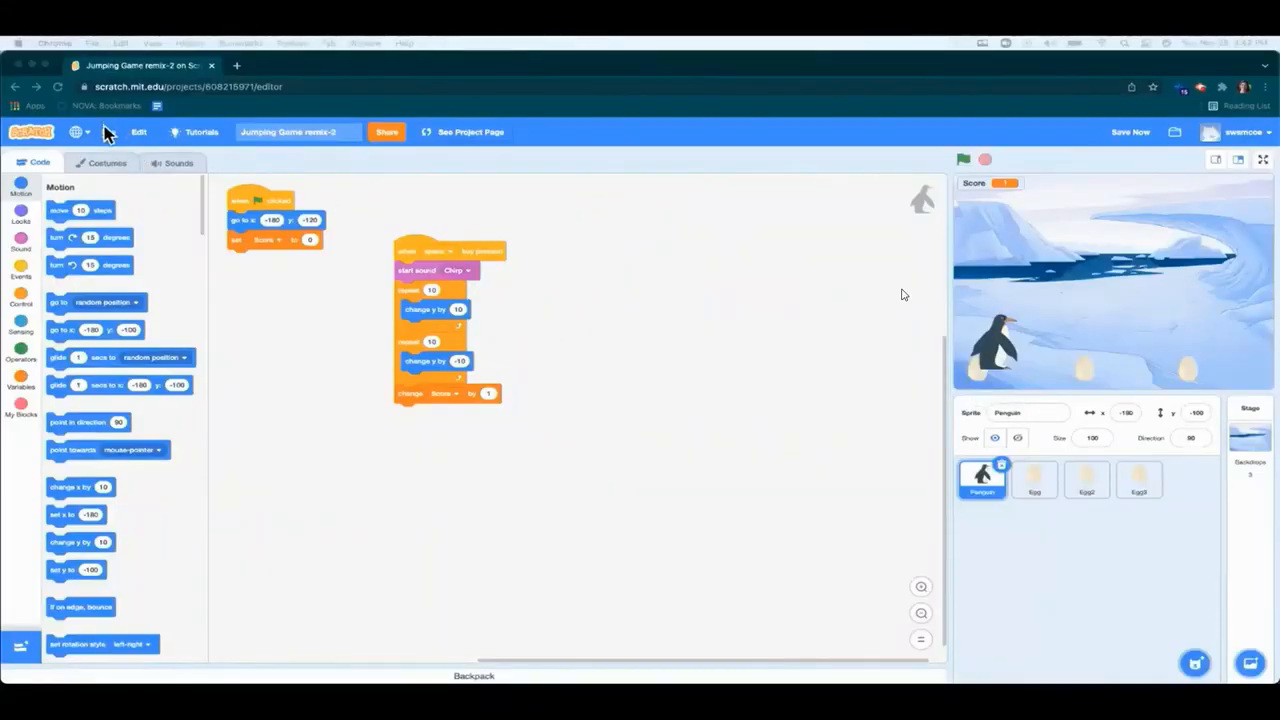
Step: Save the Jumping Game remix-2 penguin project with Save now
left_click(108, 131)
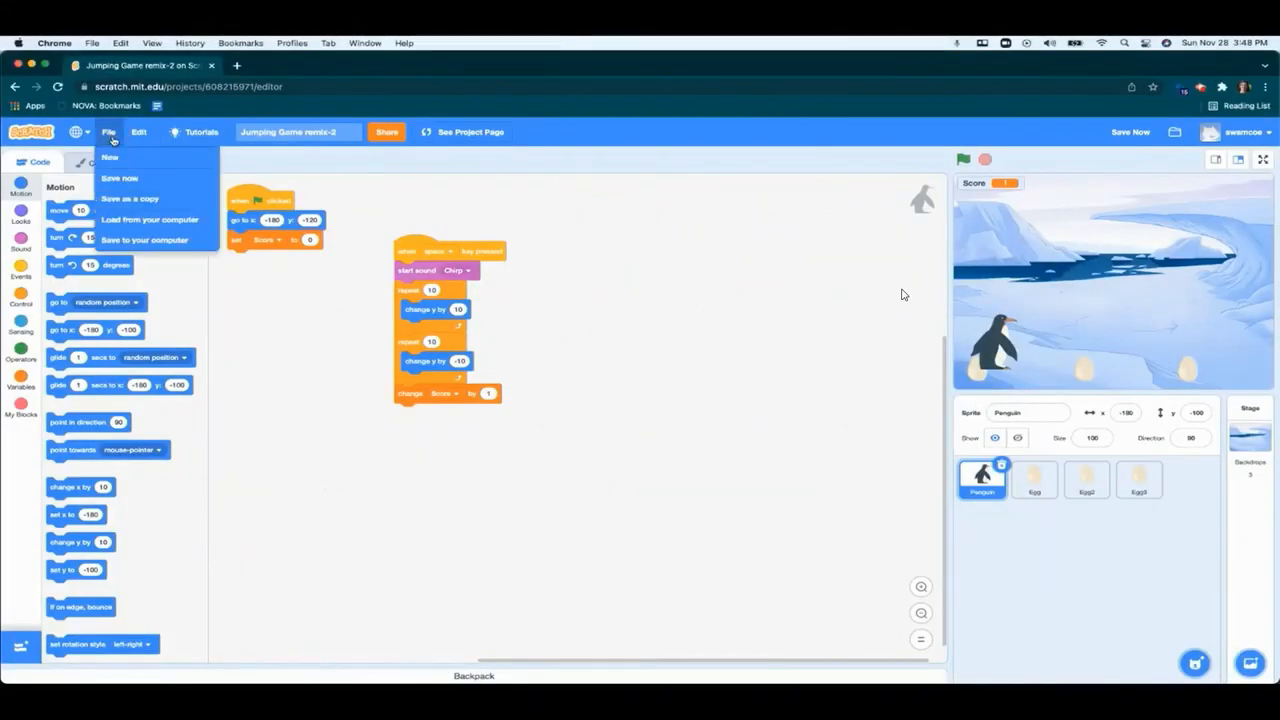
left_click(119, 178)
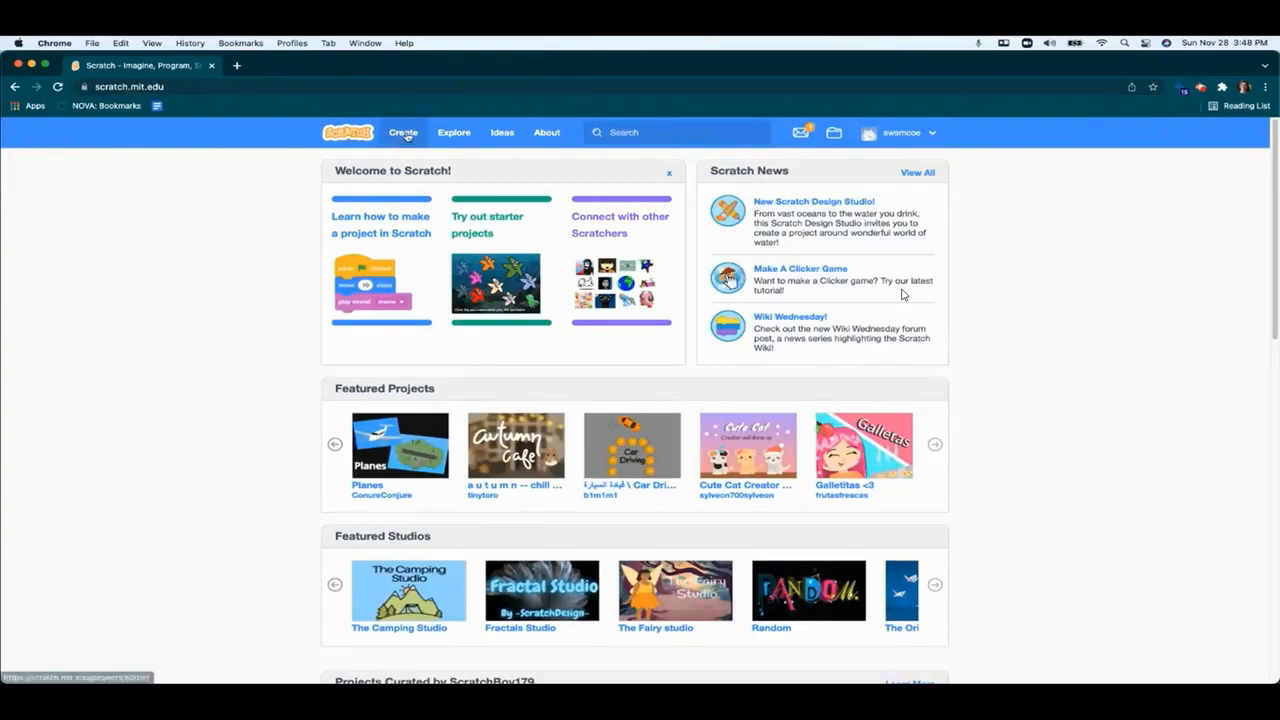
Step: Start a new blank Untitled project from the home page via Create
left_click(403, 132)
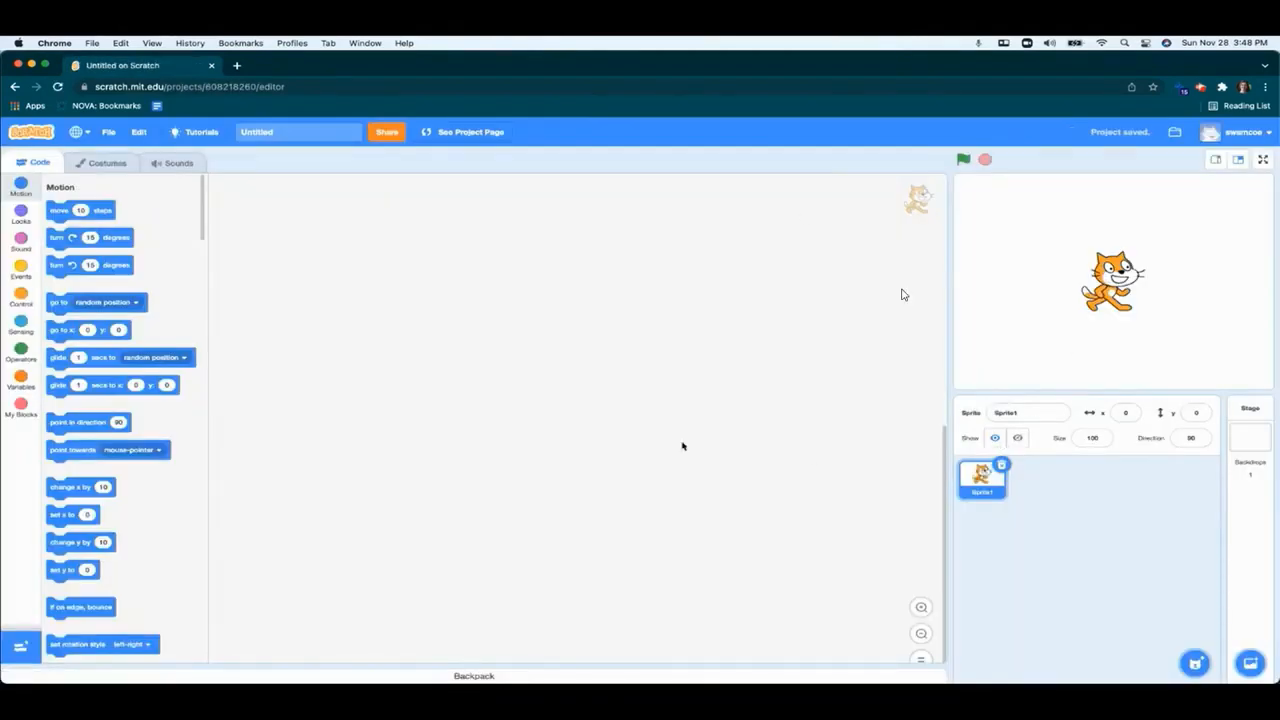
mouse_move(357, 306)
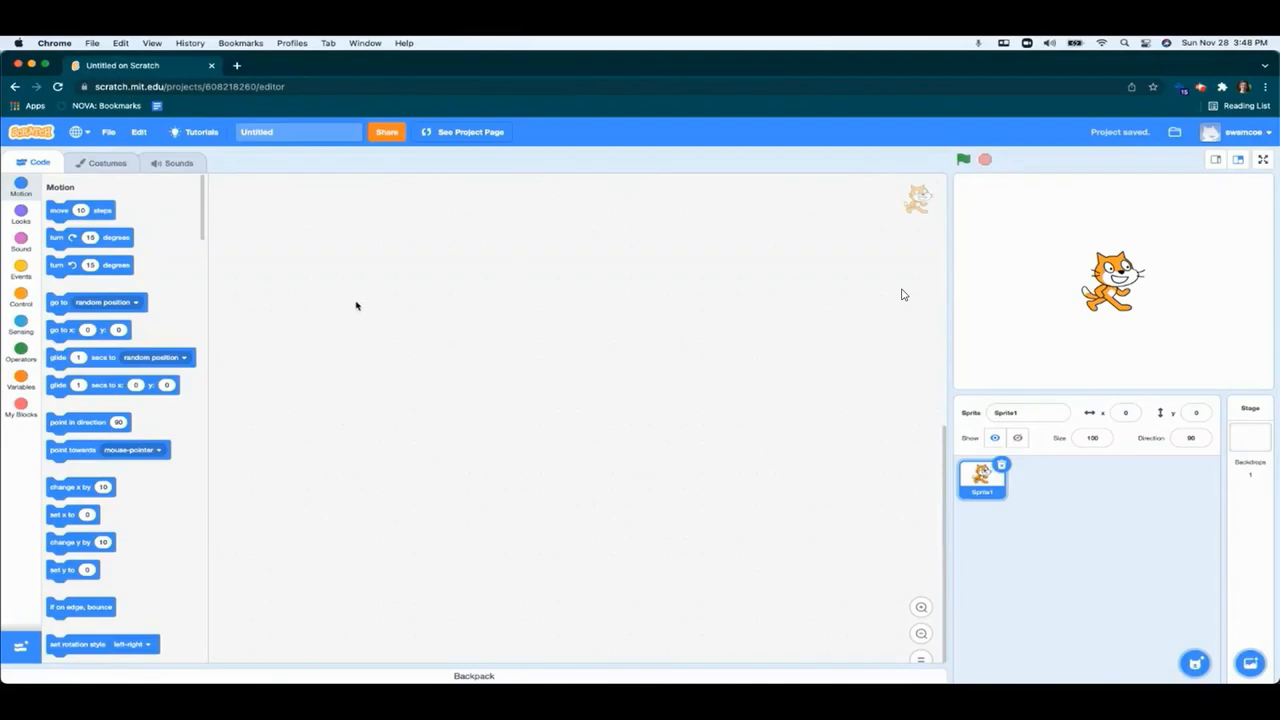